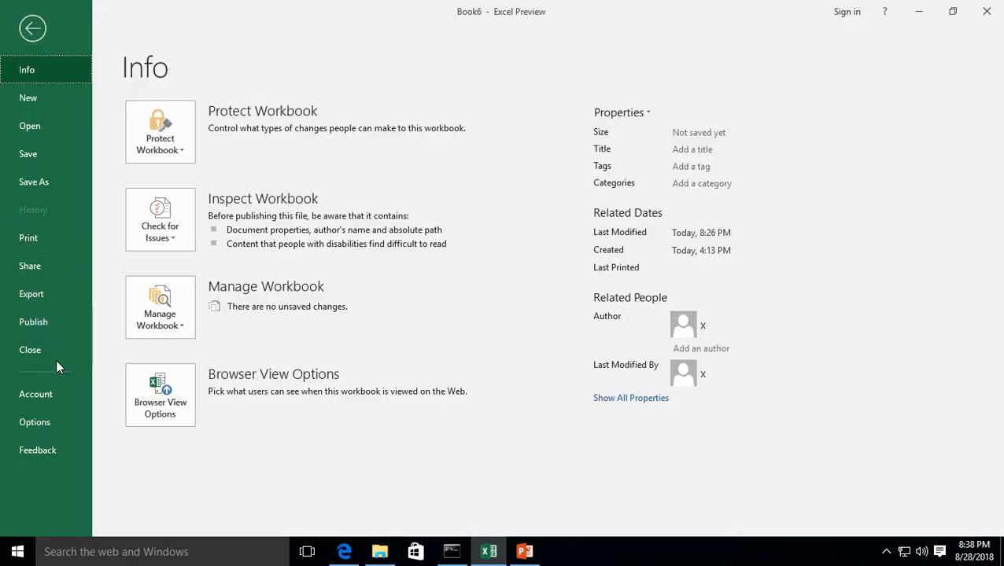
View the Office account page, then return to the Book6 worksheet.
left_click(36, 393)
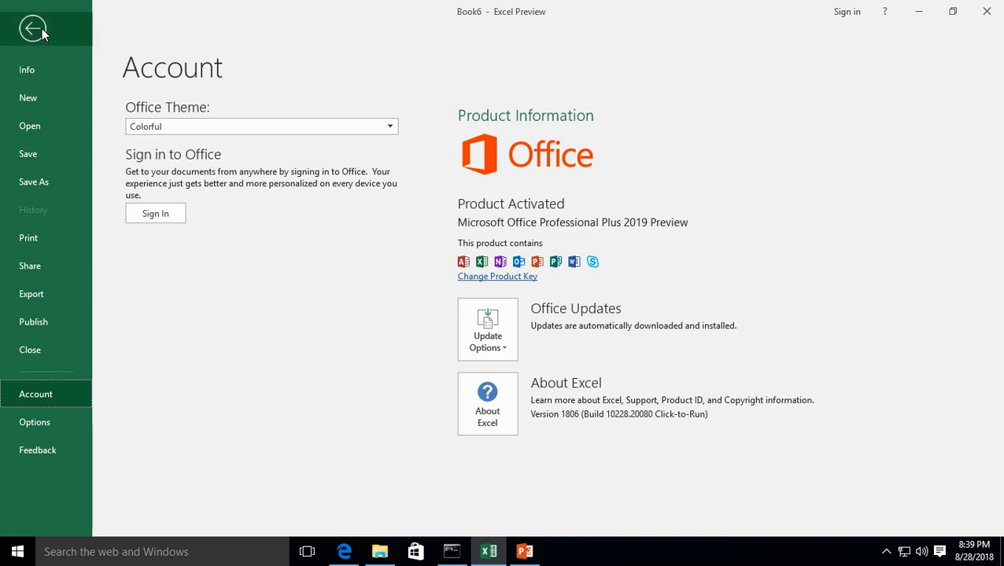
left_click(33, 28)
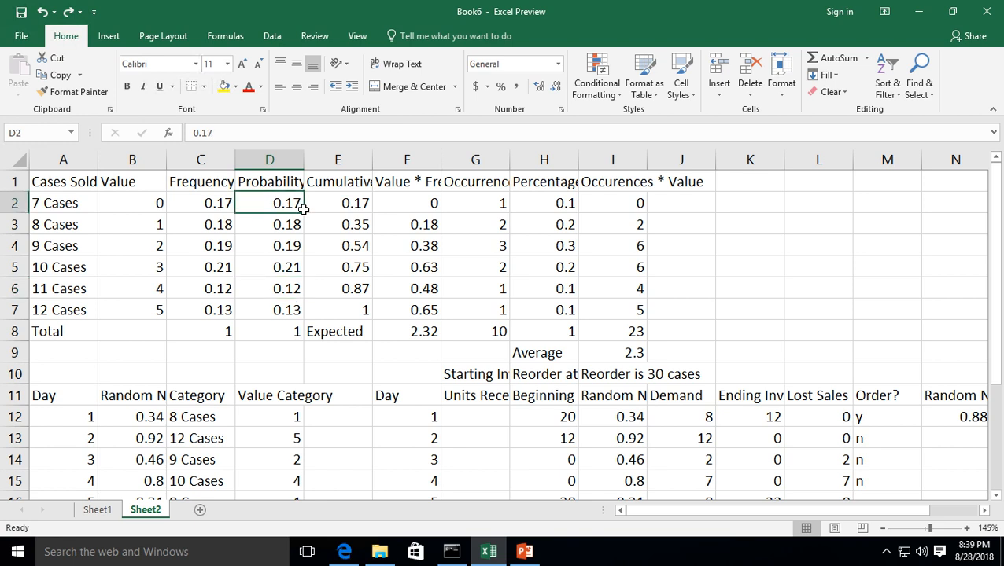
Drag-select D2:H6 covering the probability, cumulative and occurrence figures.
left_click_drag(269, 203, 475, 267)
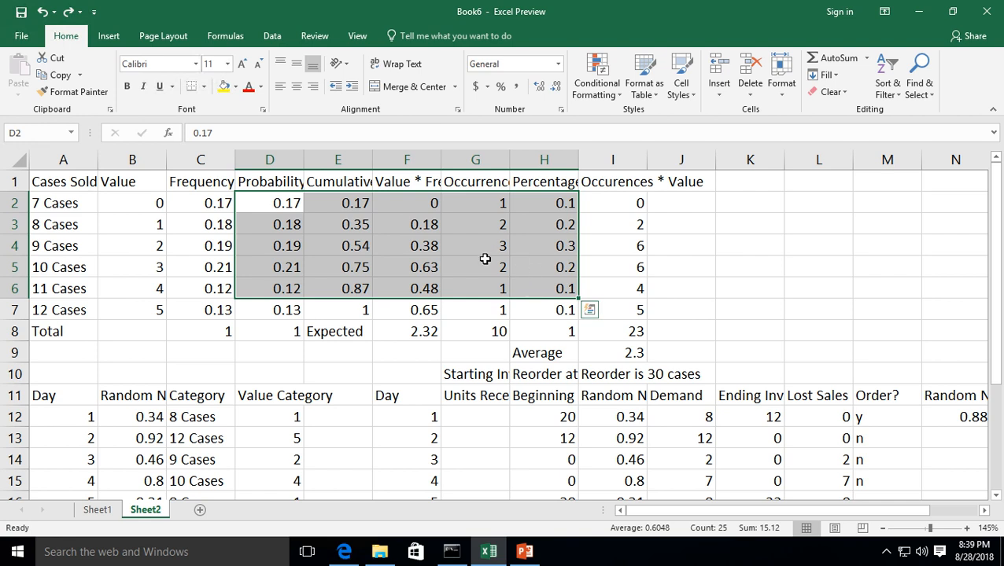
mouse_move(435, 245)
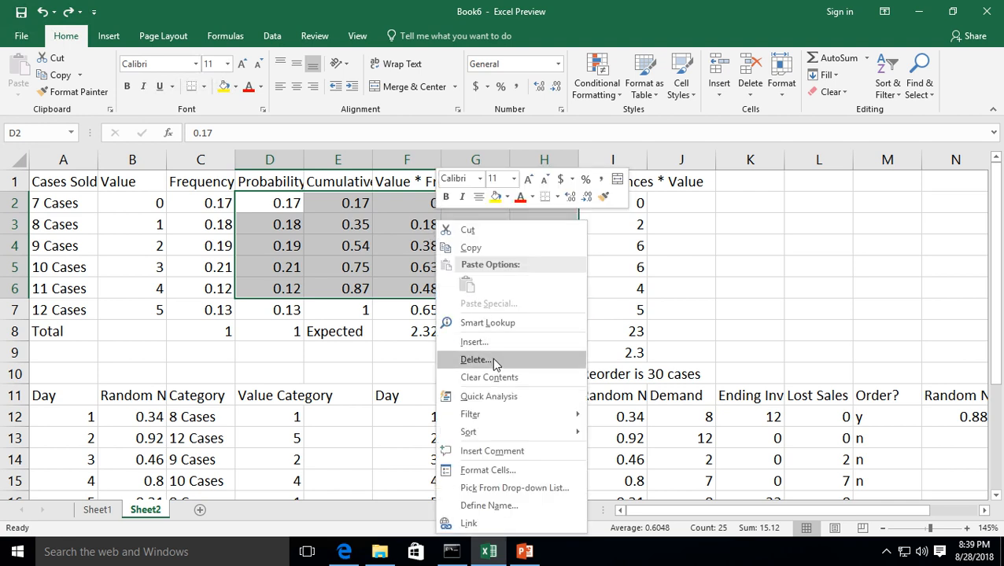
left_click(475, 359)
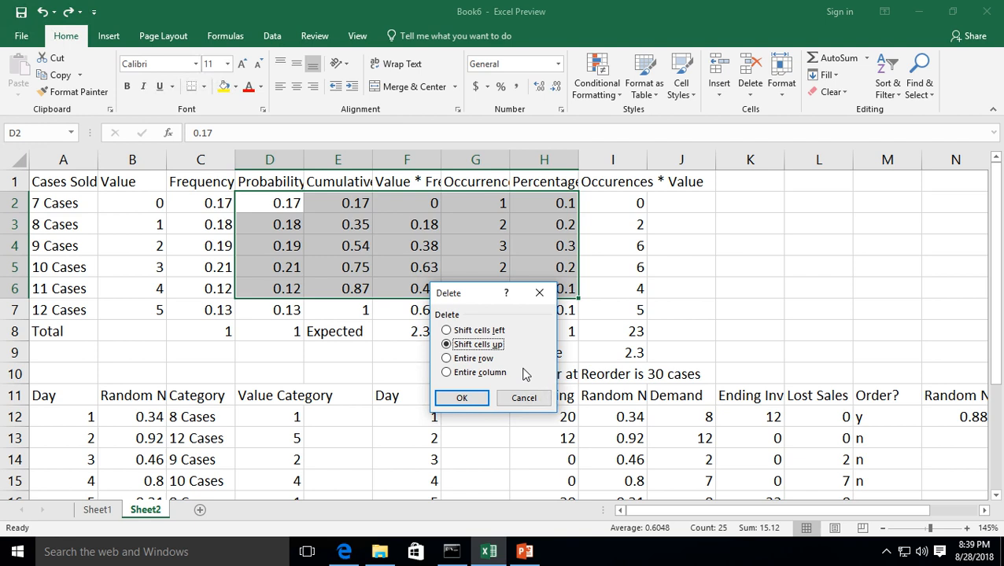
mouse_move(524, 398)
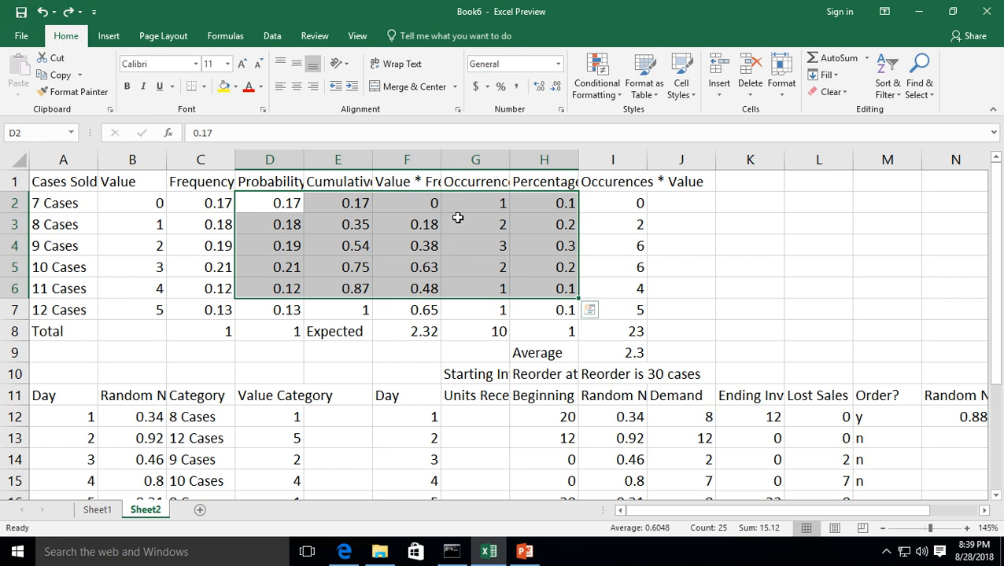
right_click(458, 218)
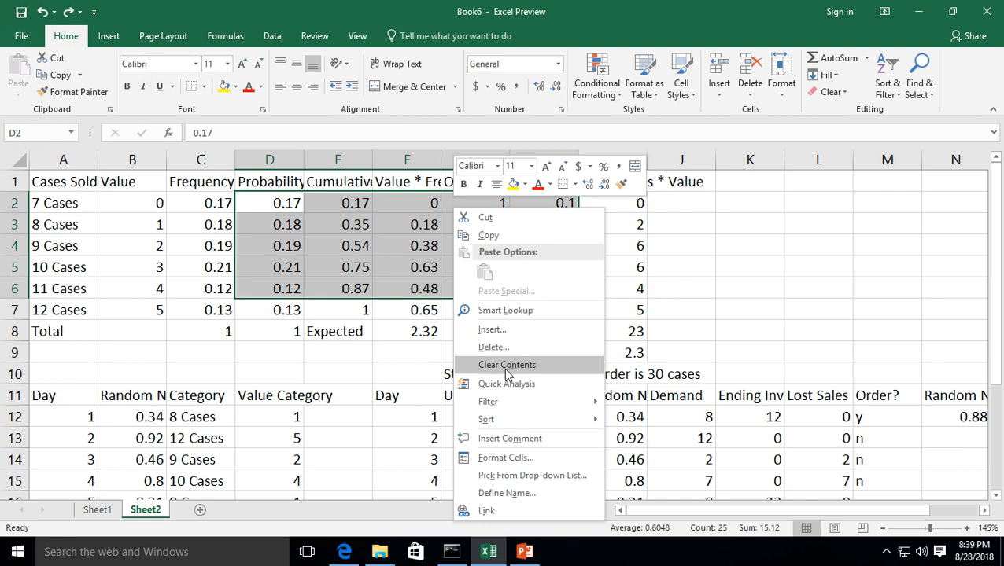
left_click(507, 364)
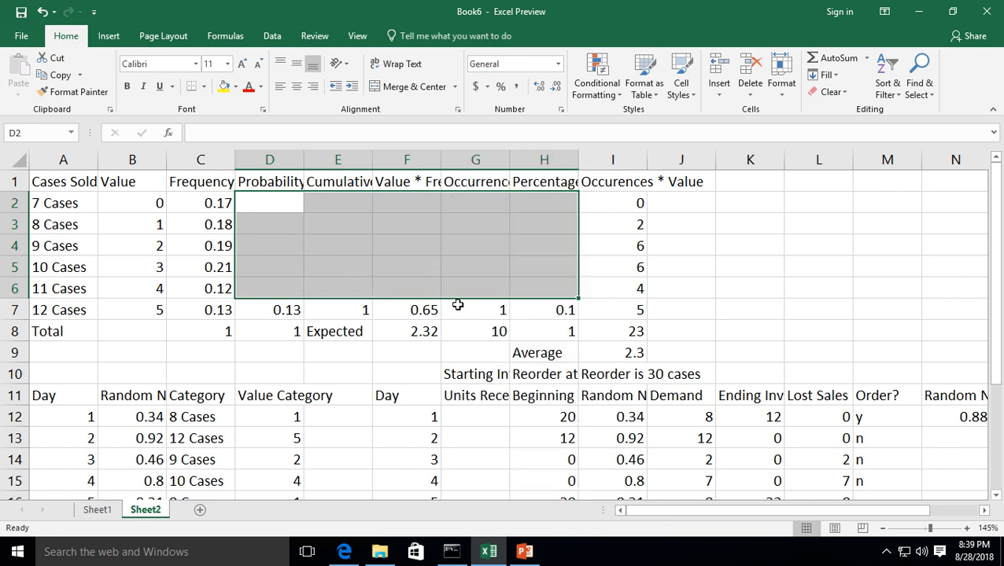
left_click(406, 267)
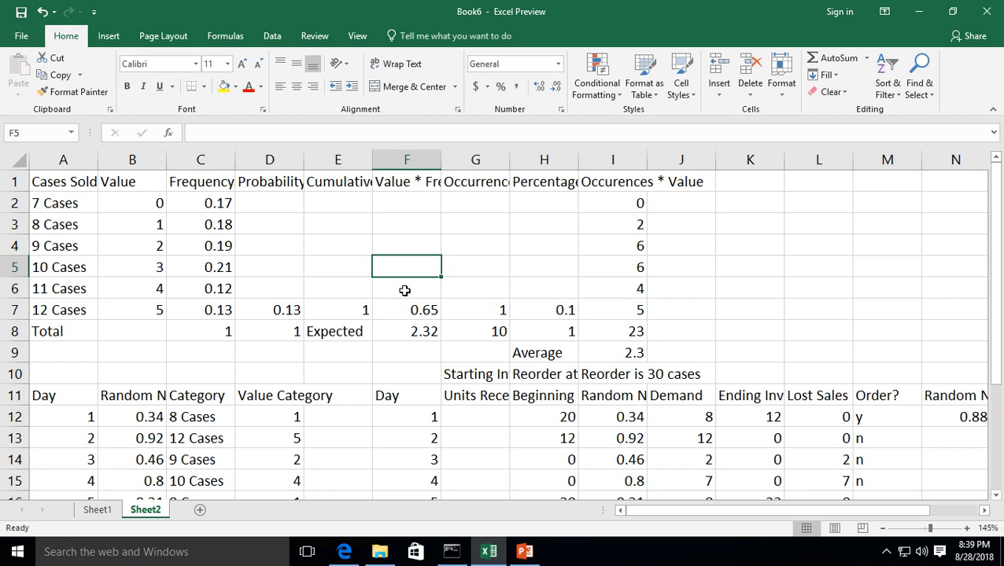
mouse_move(297, 280)
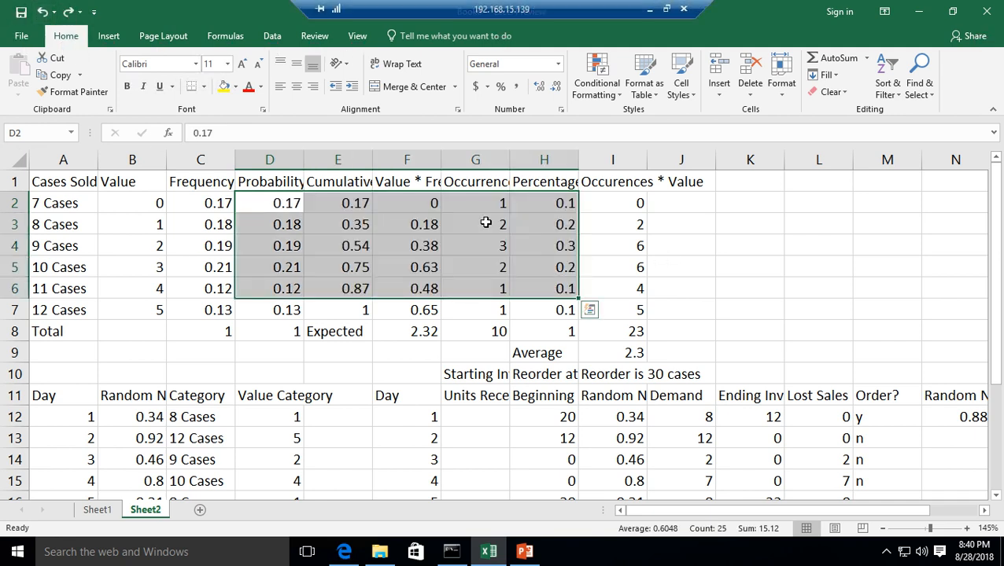
left_click(475, 246)
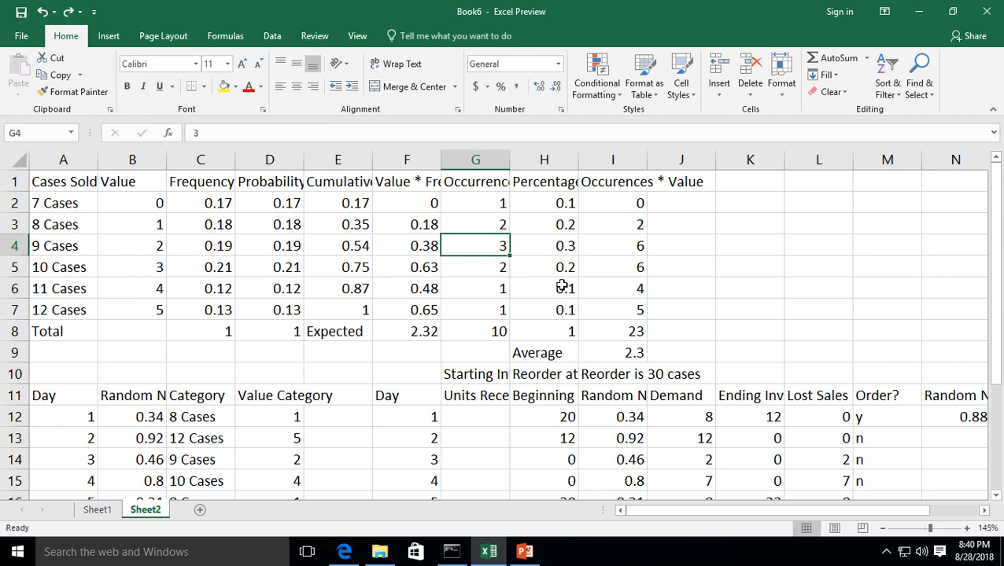
mouse_move(417, 203)
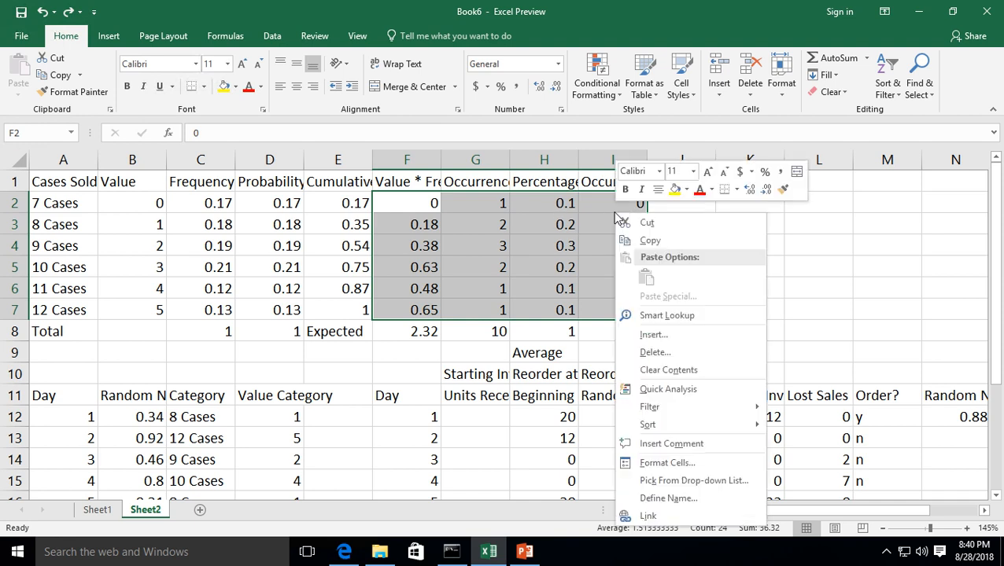
Open the Delete cells dialog for F2:I7 and cancel it, leaving figures intact.
left_click(654, 351)
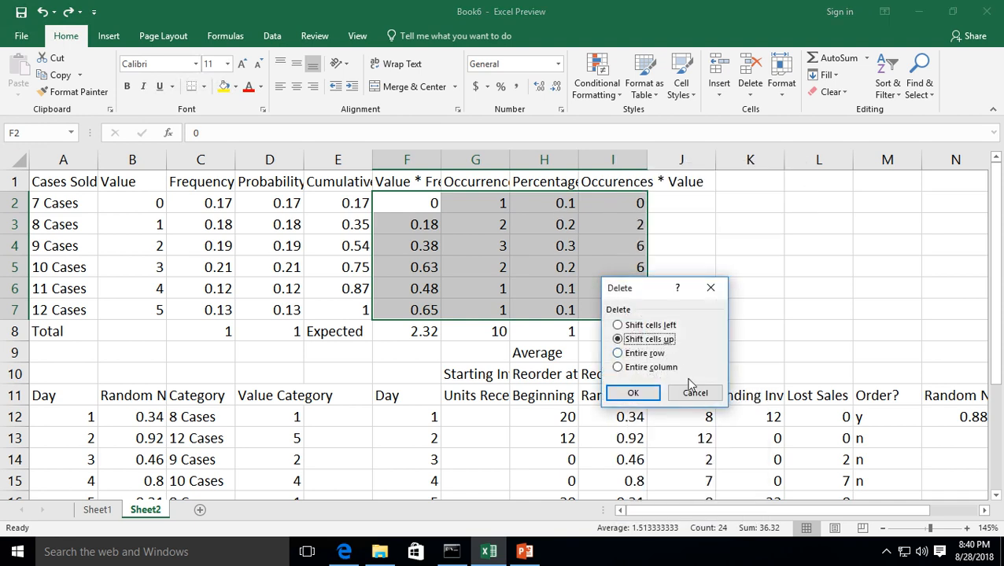
left_click(633, 392)
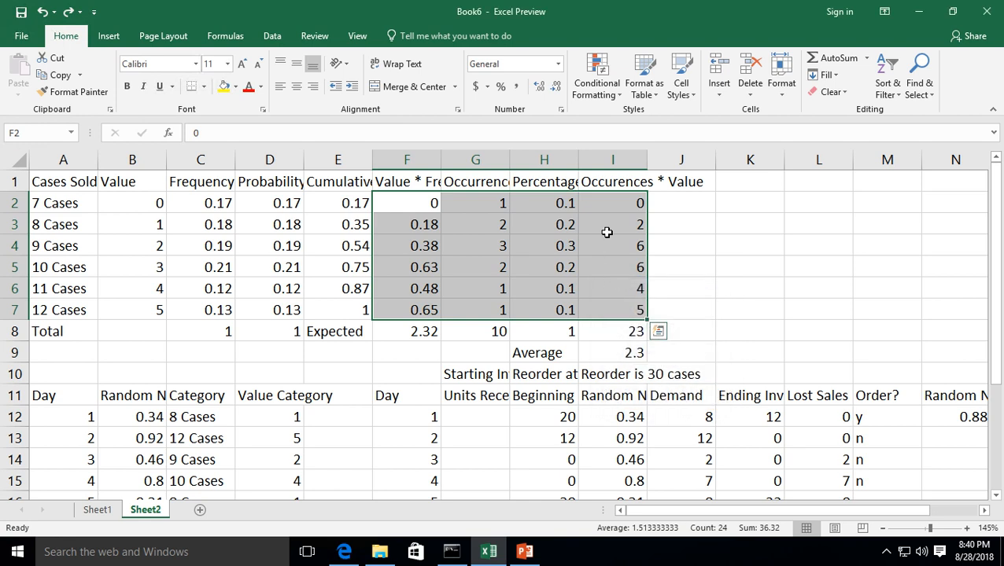
Clear the contents of F2:I7 with the Delete key, keeping the totals row.
key("Delete")
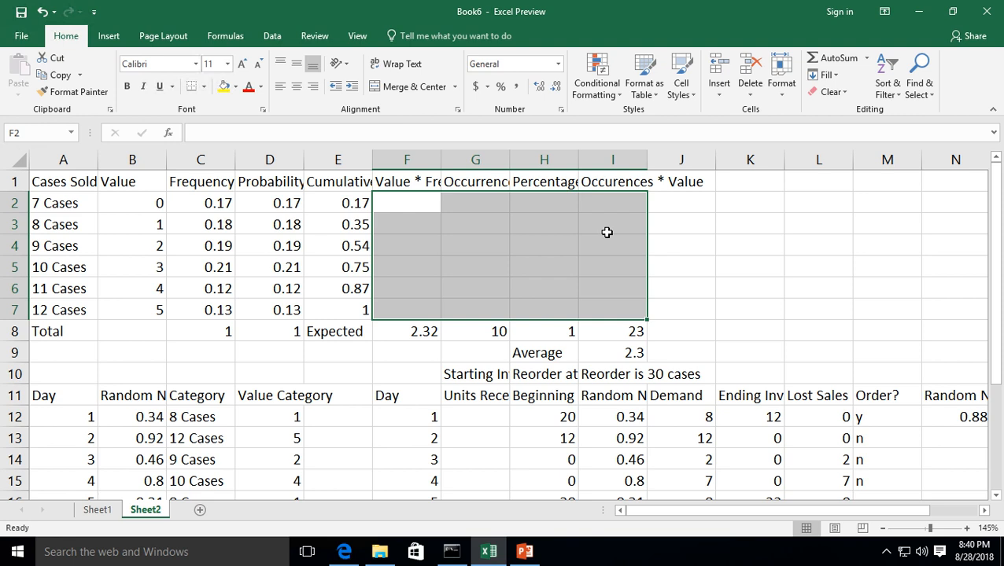
mouse_move(556, 249)
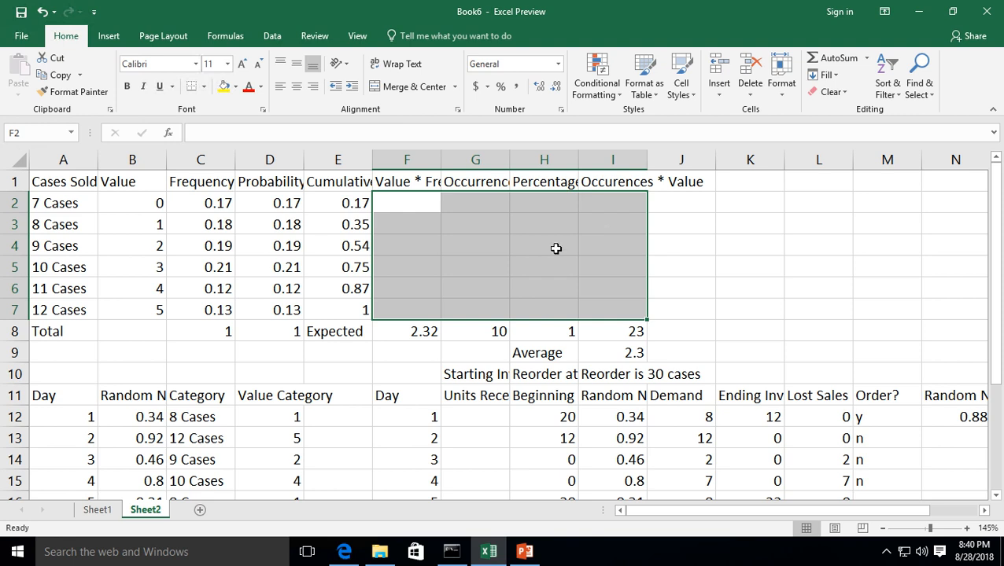
mouse_move(296, 259)
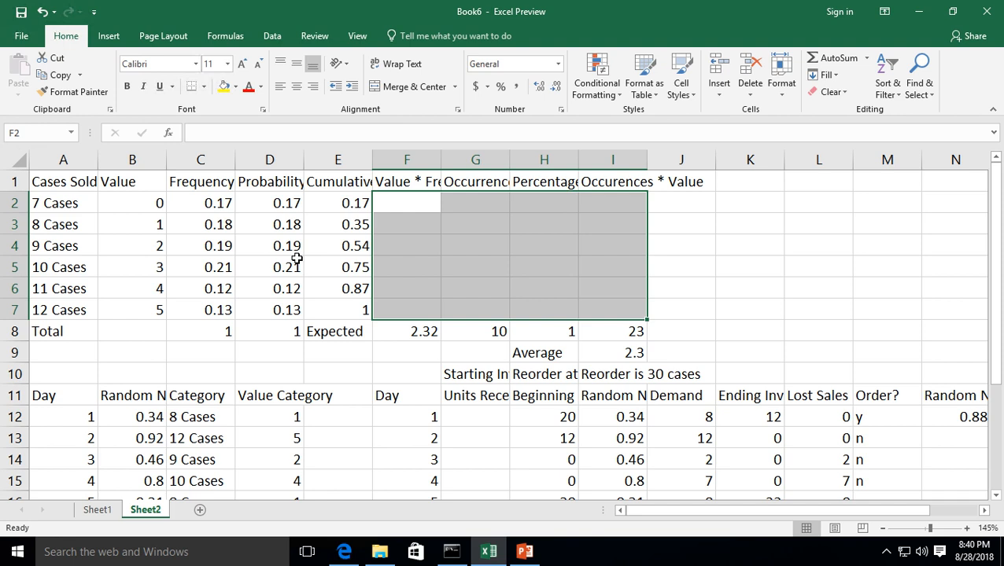